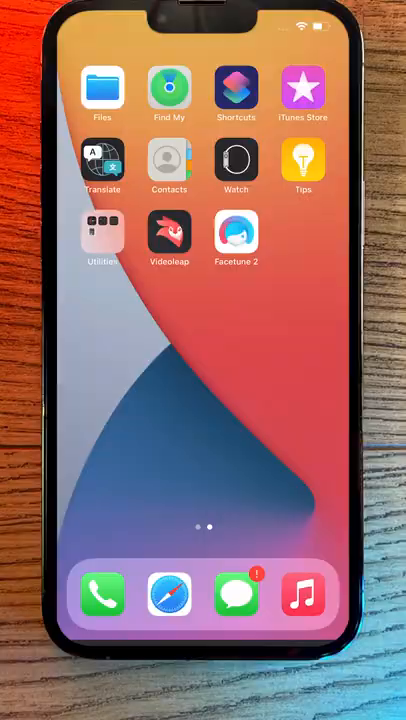
Launch Videoleap from its home screen icon to bring up the splash screen.
{"action": "left_click", "coordinate": [169, 235]}
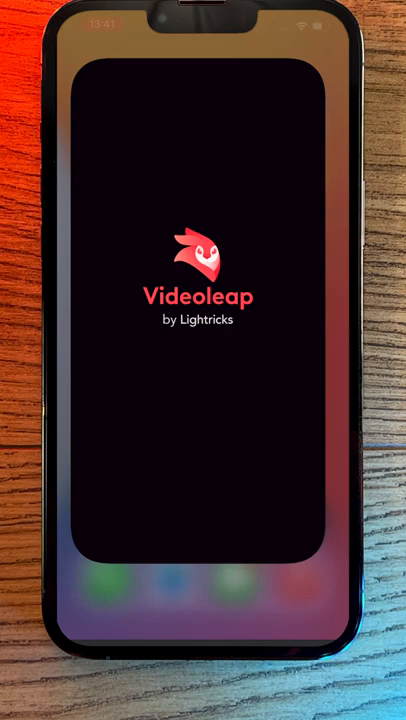